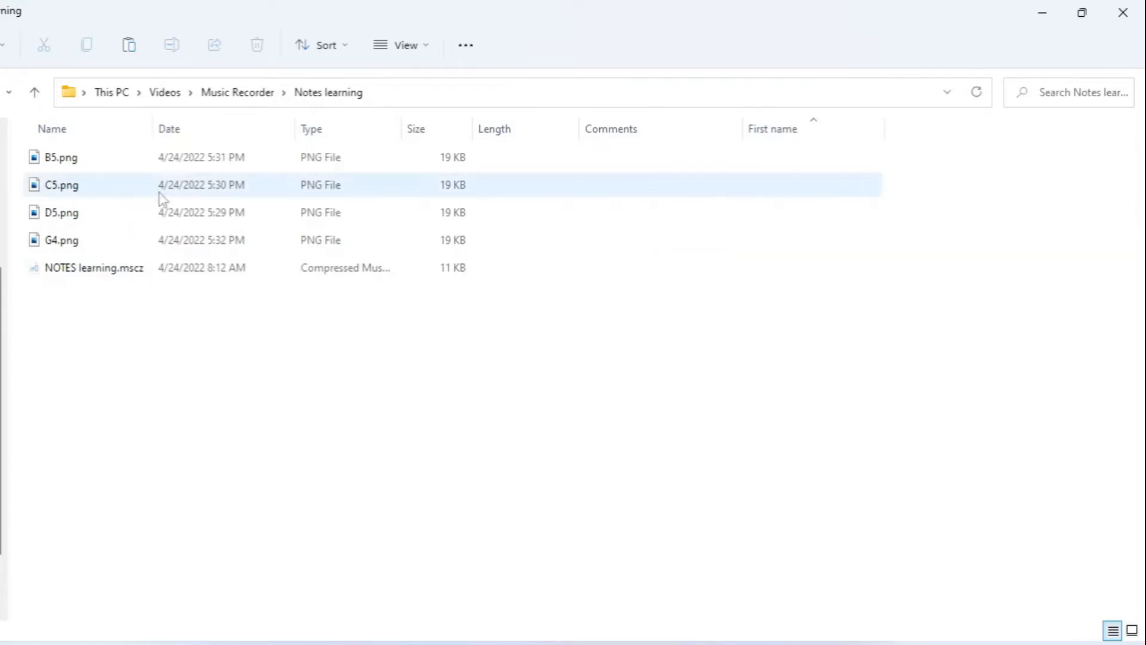
Launch B5.png from the Notes learning folder so it opens in Photos
{"action": "left_click", "coordinate": [61, 157]}
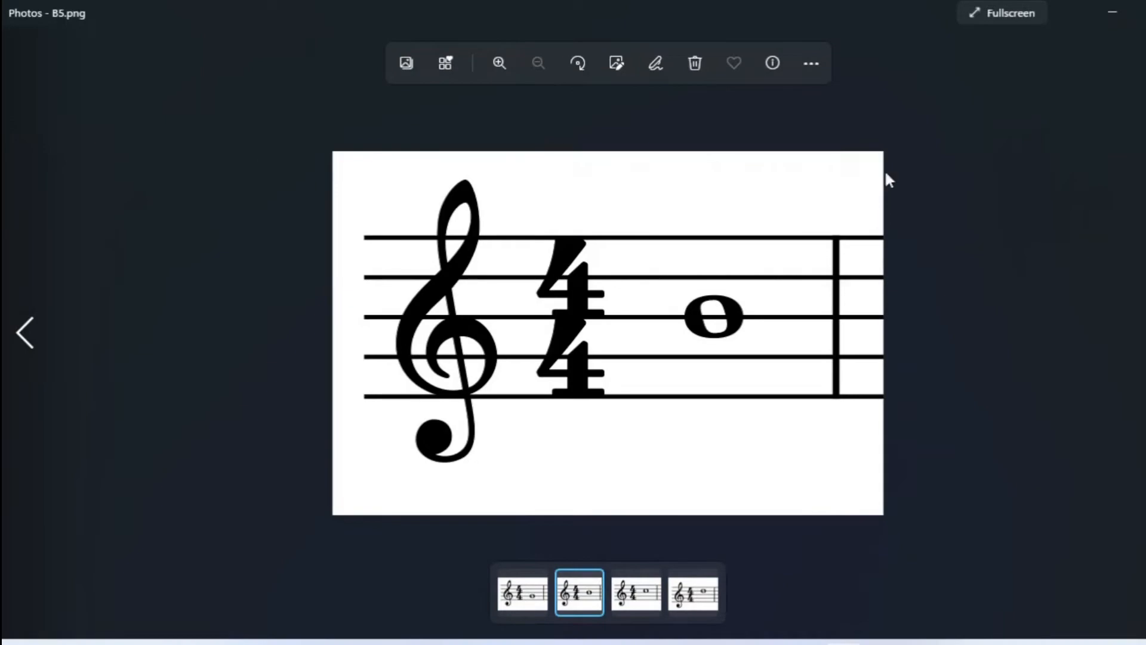
{"action": "mouse_move", "coordinate": [666, 50]}
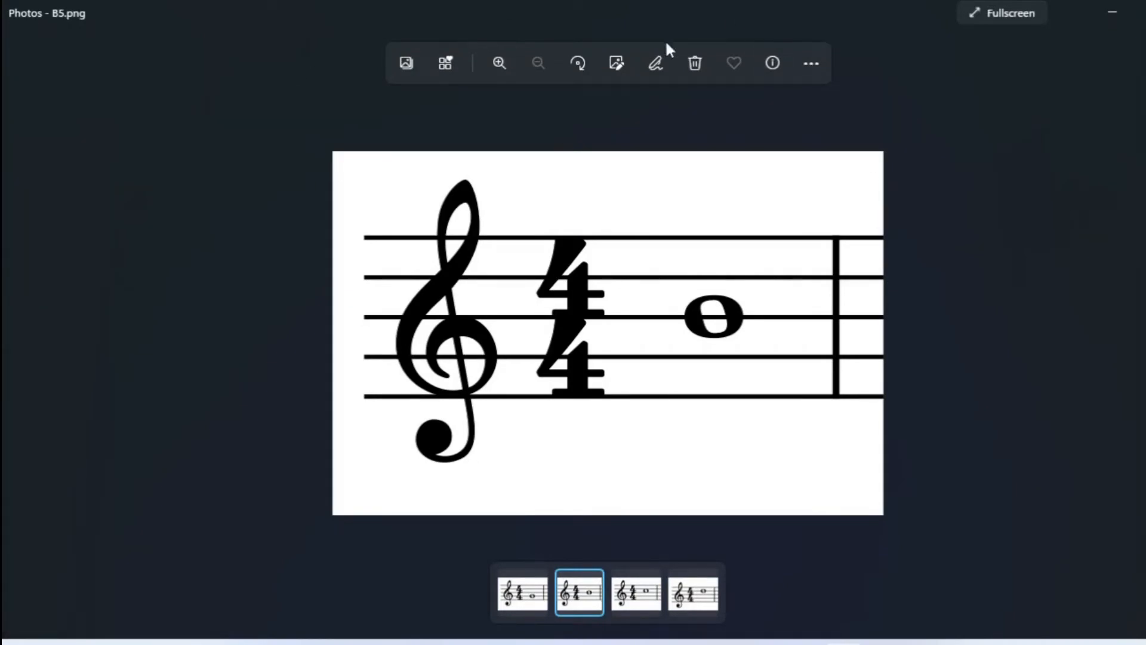
{"action": "mouse_move", "coordinate": [777, 87]}
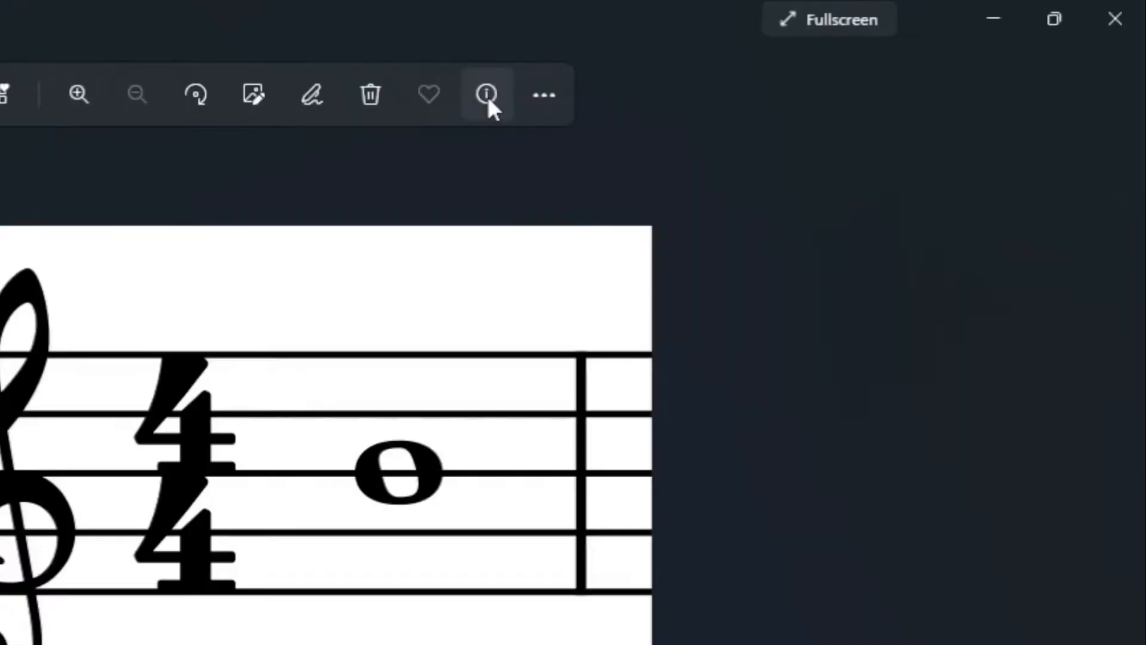
{"action": "mouse_move", "coordinate": [486, 96]}
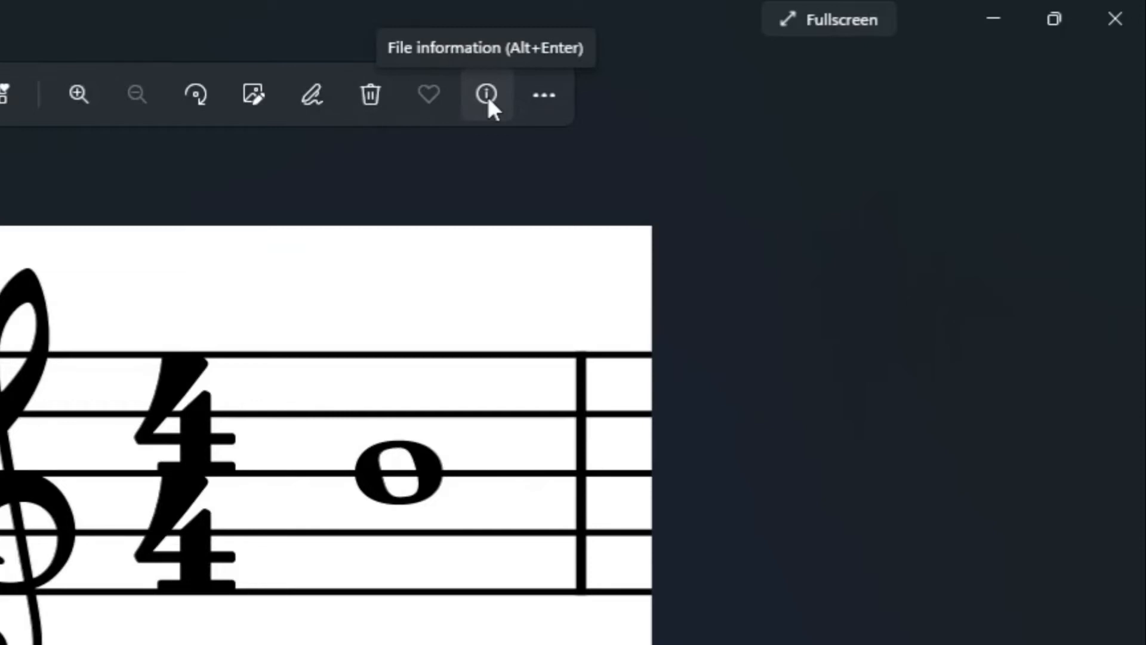
Show the Info pane for B5, listing its April 24, 2022 5:31 PM date
{"action": "left_click", "coordinate": [486, 94]}
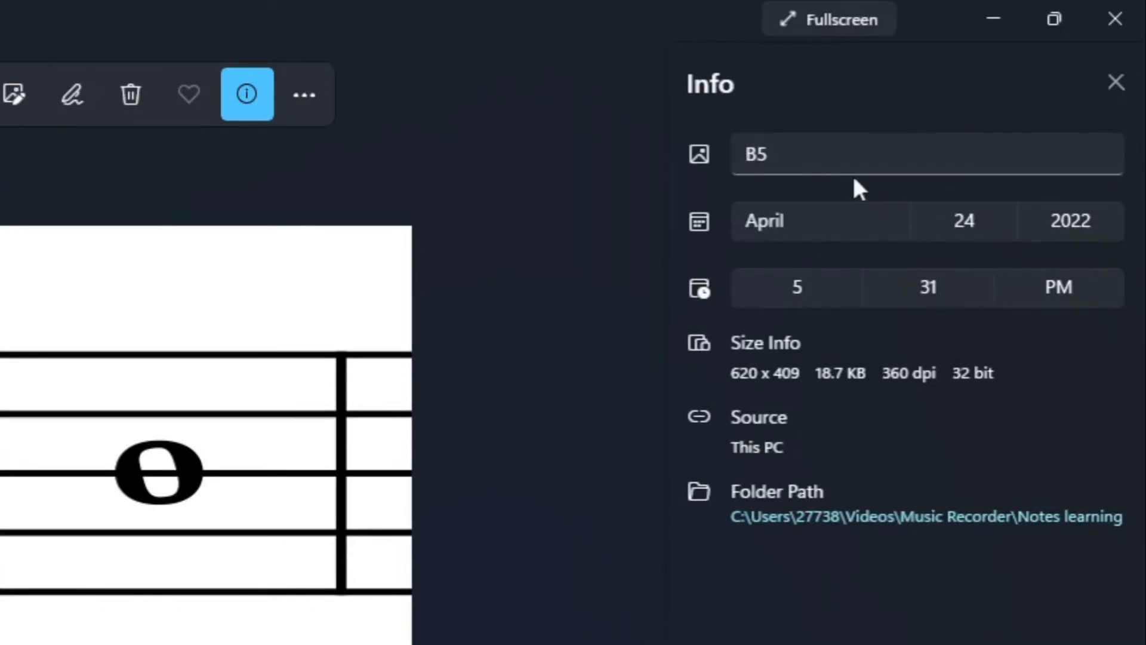
{"action": "mouse_move", "coordinate": [793, 248]}
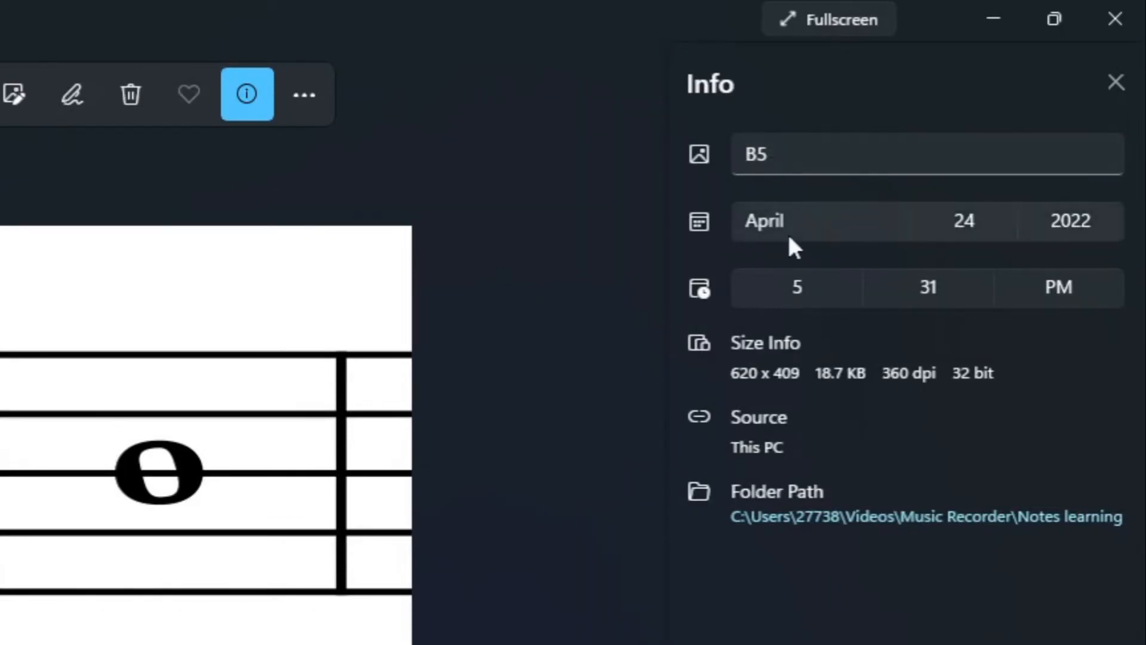
{"action": "mouse_move", "coordinate": [929, 286]}
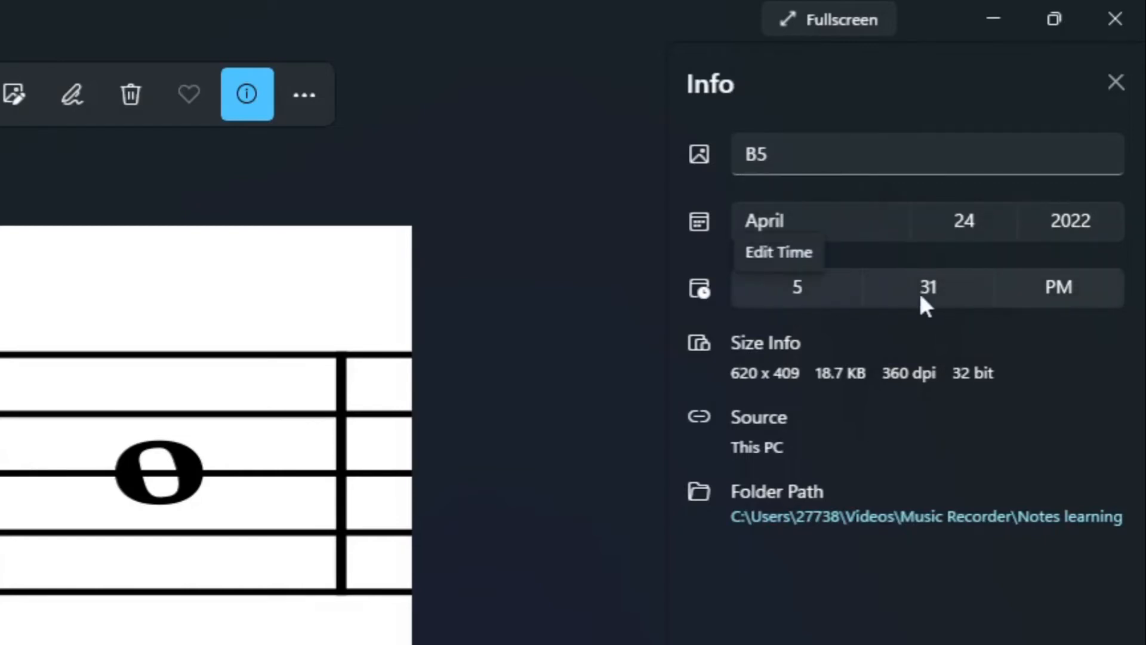
{"action": "mouse_move", "coordinate": [793, 423]}
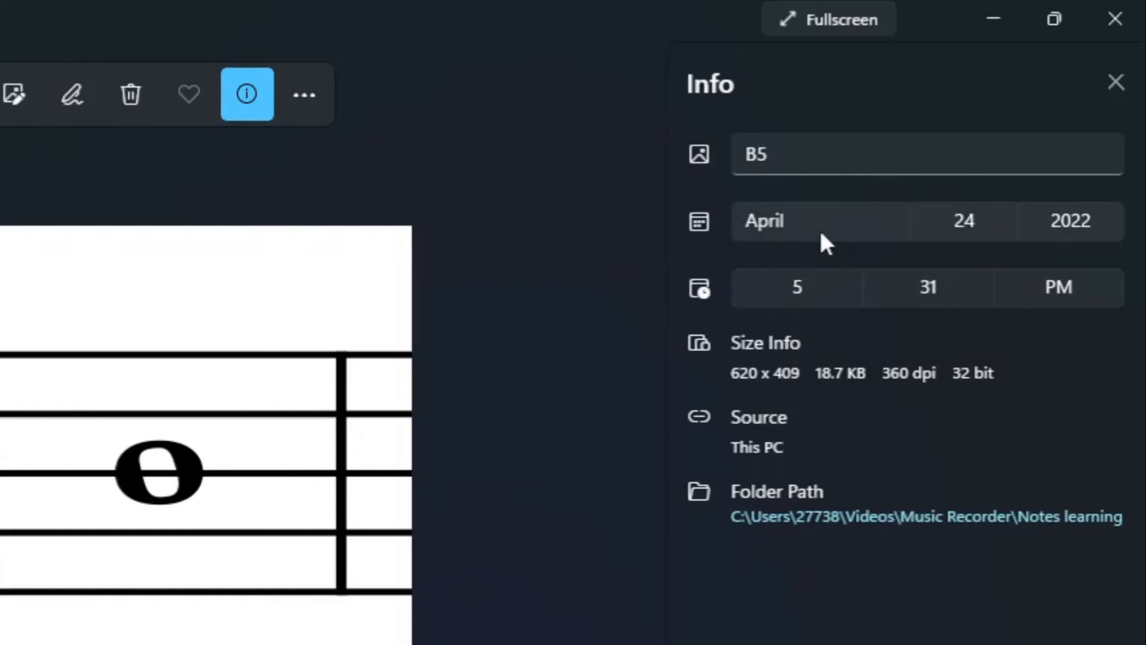
{"action": "mouse_move", "coordinate": [825, 245]}
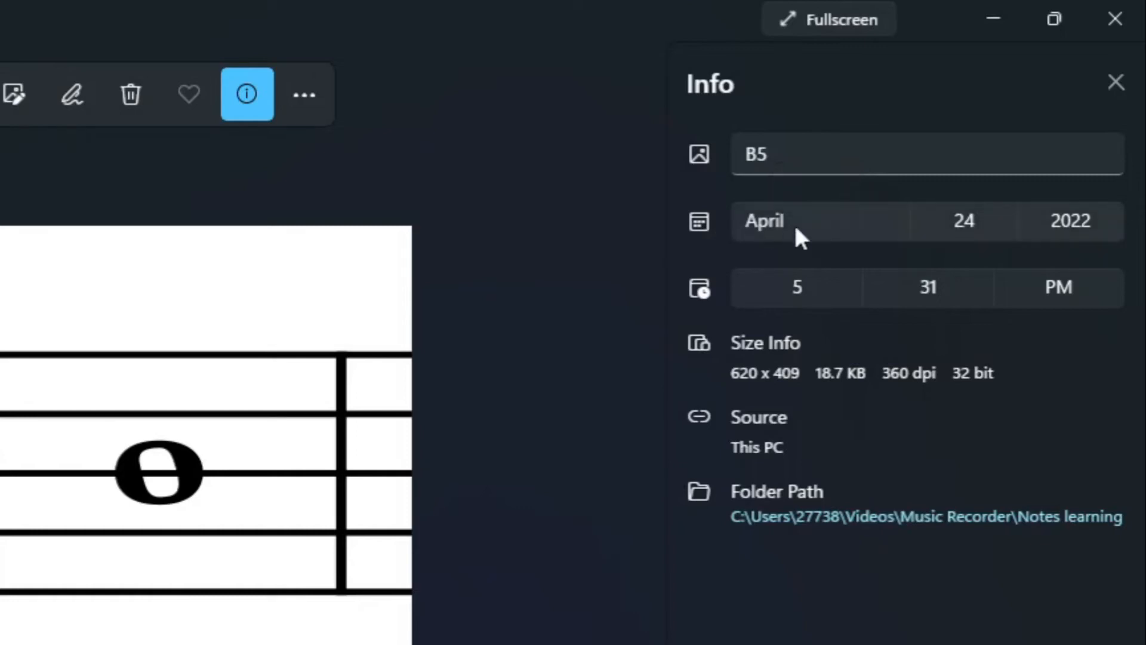
{"action": "mouse_move", "coordinate": [848, 237]}
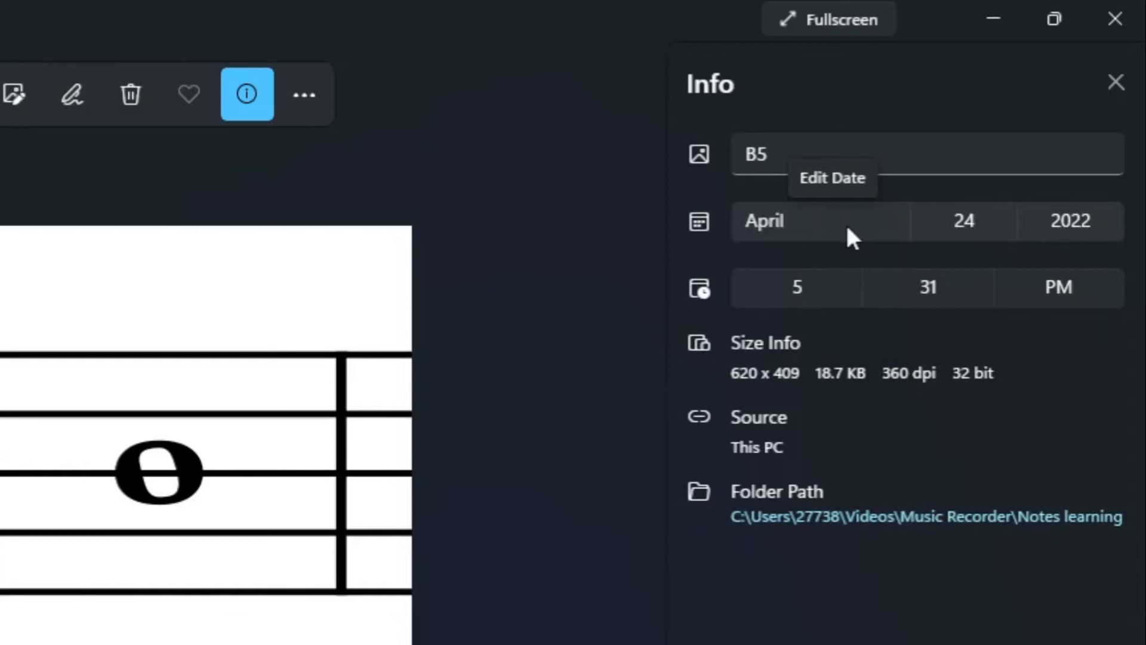
Set B5's date to January 1, 2020 in the Info pane and confirm it
{"action": "left_click", "coordinate": [764, 220]}
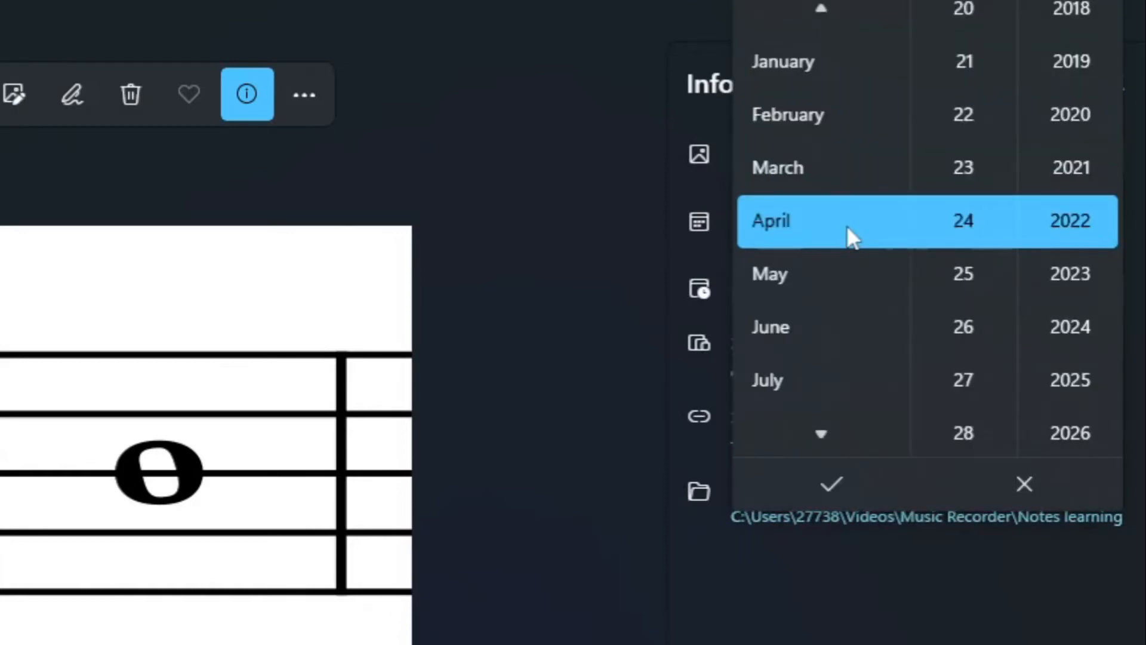
{"action": "mouse_move", "coordinate": [820, 114]}
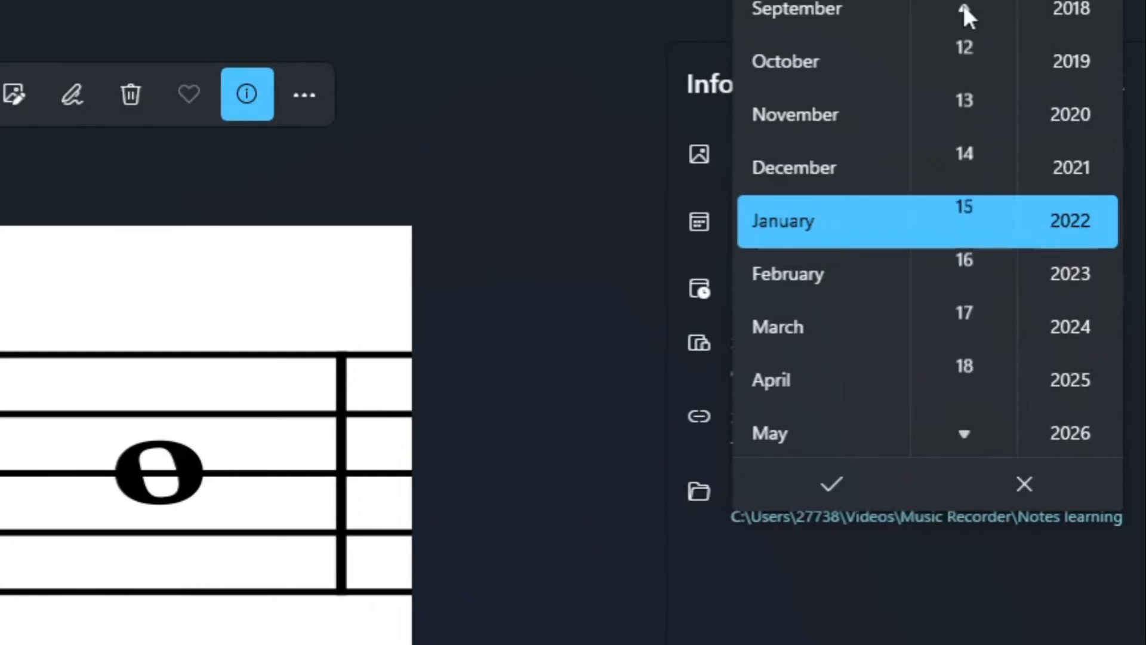
{"action": "scroll", "scroll_direction": "down", "scroll_amount": 3}
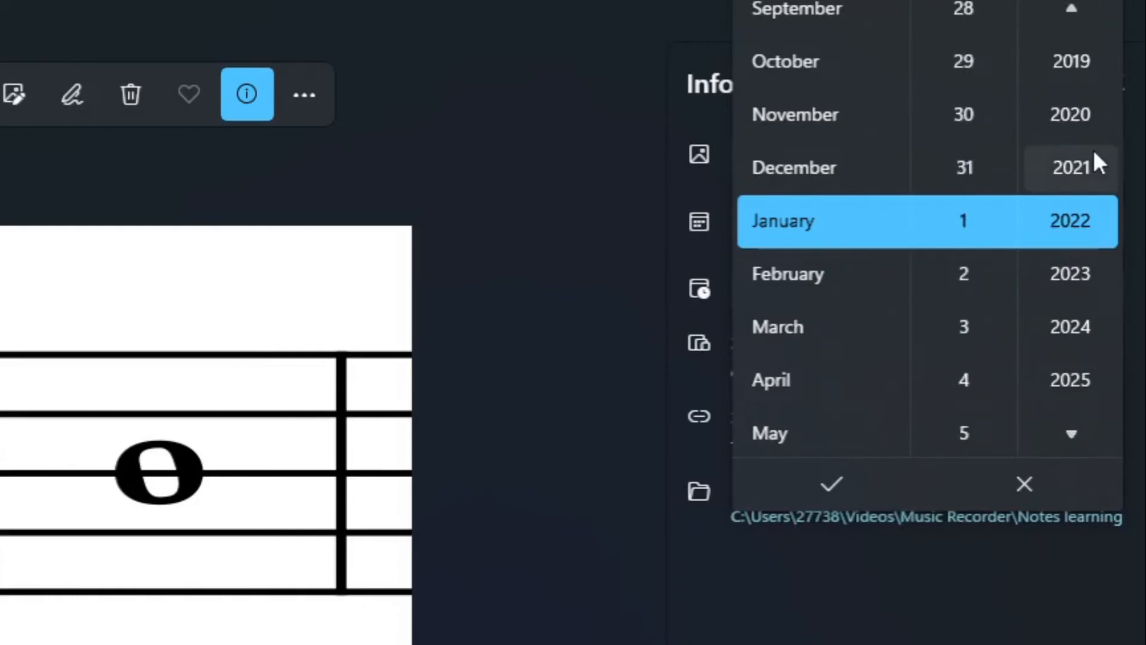
{"action": "scroll", "scroll_direction": "down", "scroll_amount": 3}
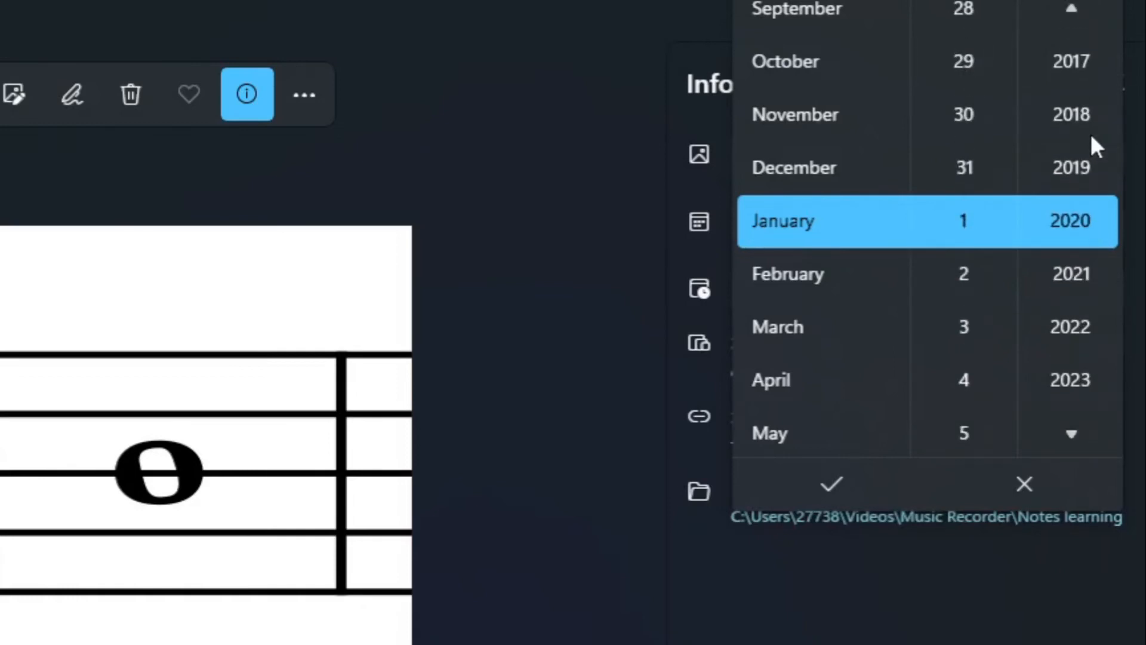
{"action": "left_click", "coordinate": [831, 483]}
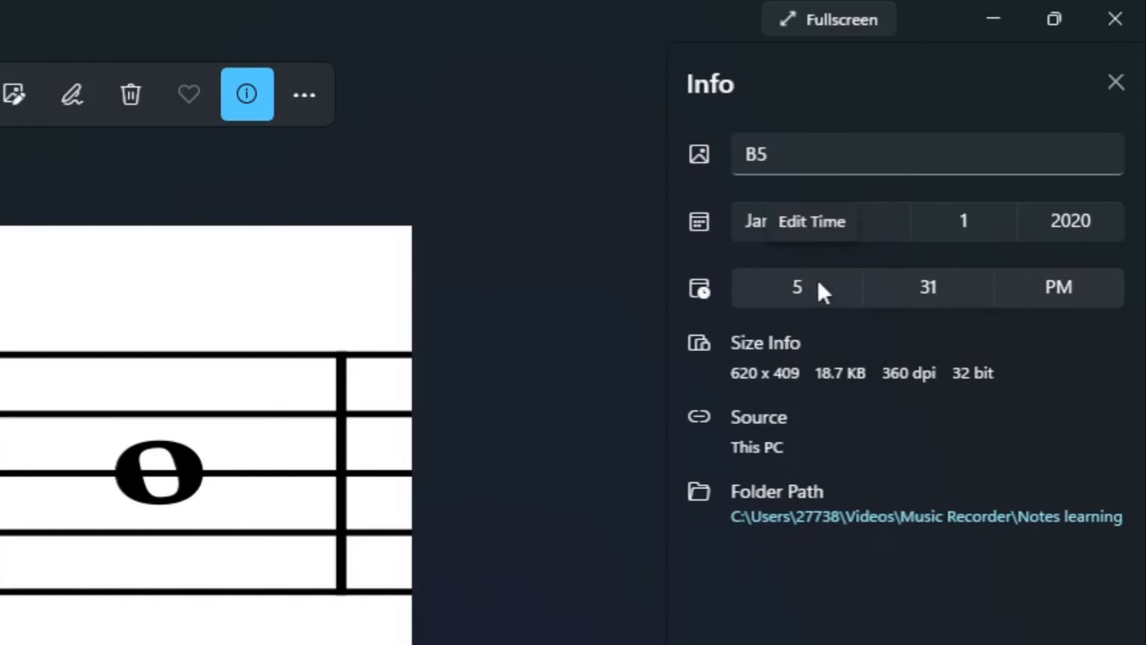
Set B5's time to 12:30 AM and confirm it
{"action": "left_click", "coordinate": [797, 286]}
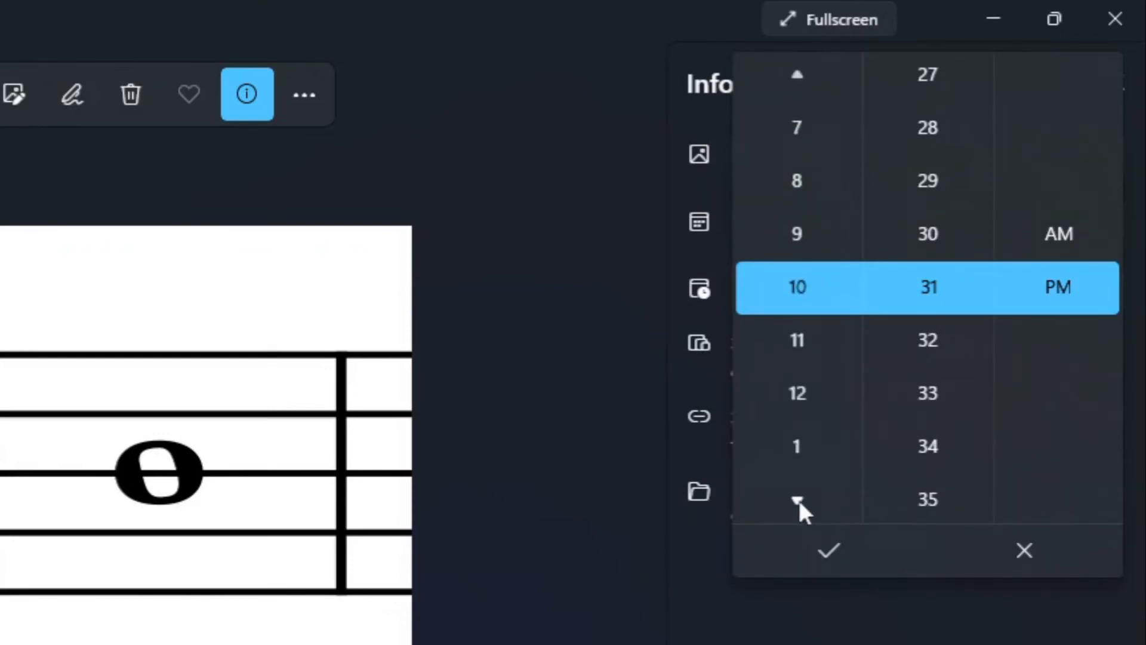
{"action": "scroll", "scroll_direction": "down", "scroll_amount": 3}
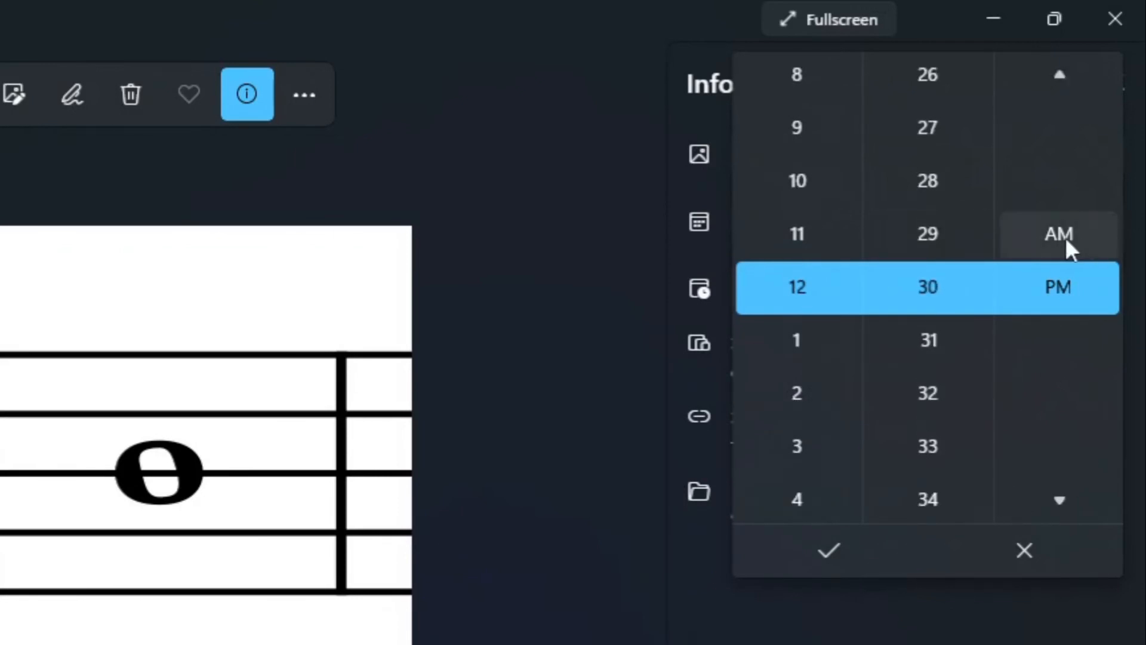
{"action": "left_click", "coordinate": [1058, 233]}
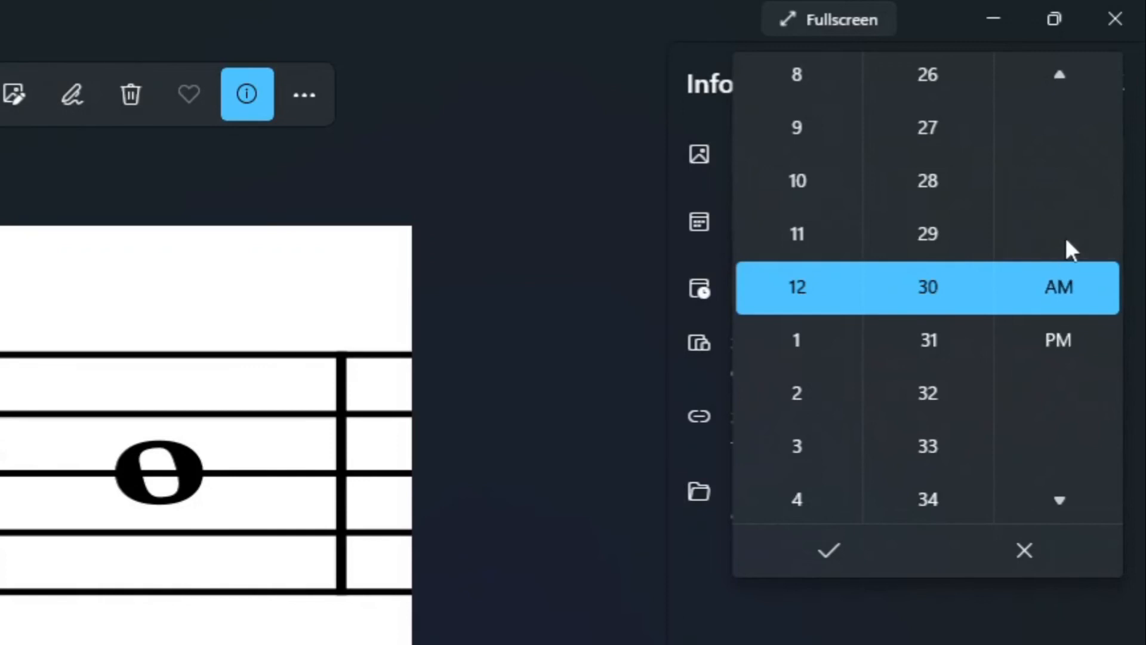
{"action": "left_click", "coordinate": [829, 549]}
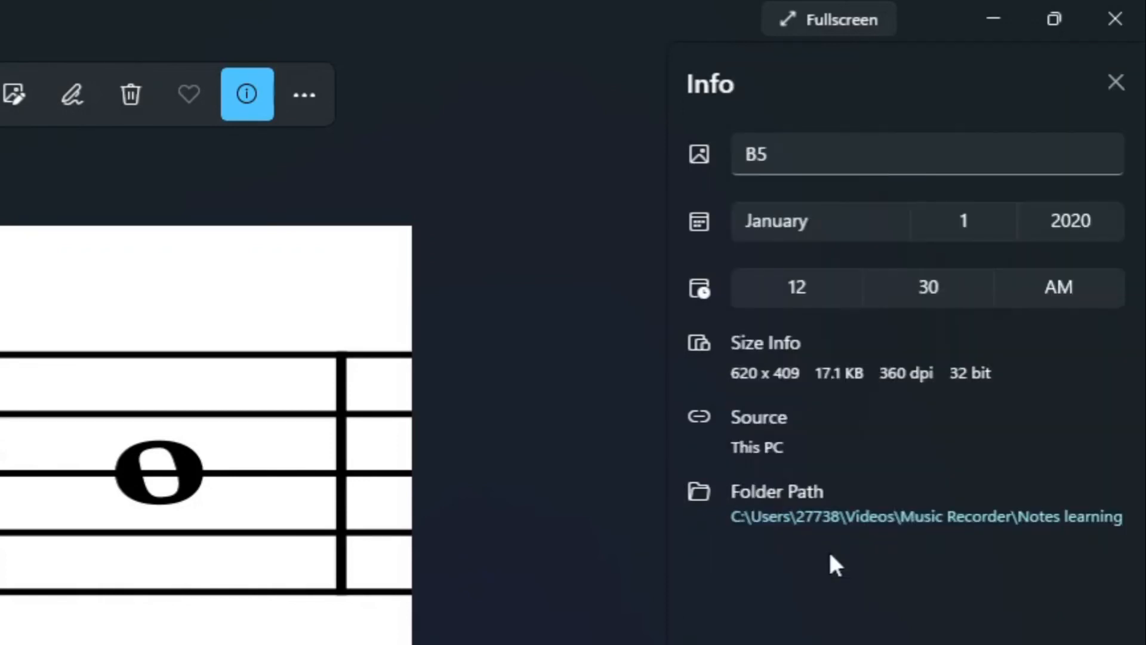
{"action": "mouse_move", "coordinate": [793, 259]}
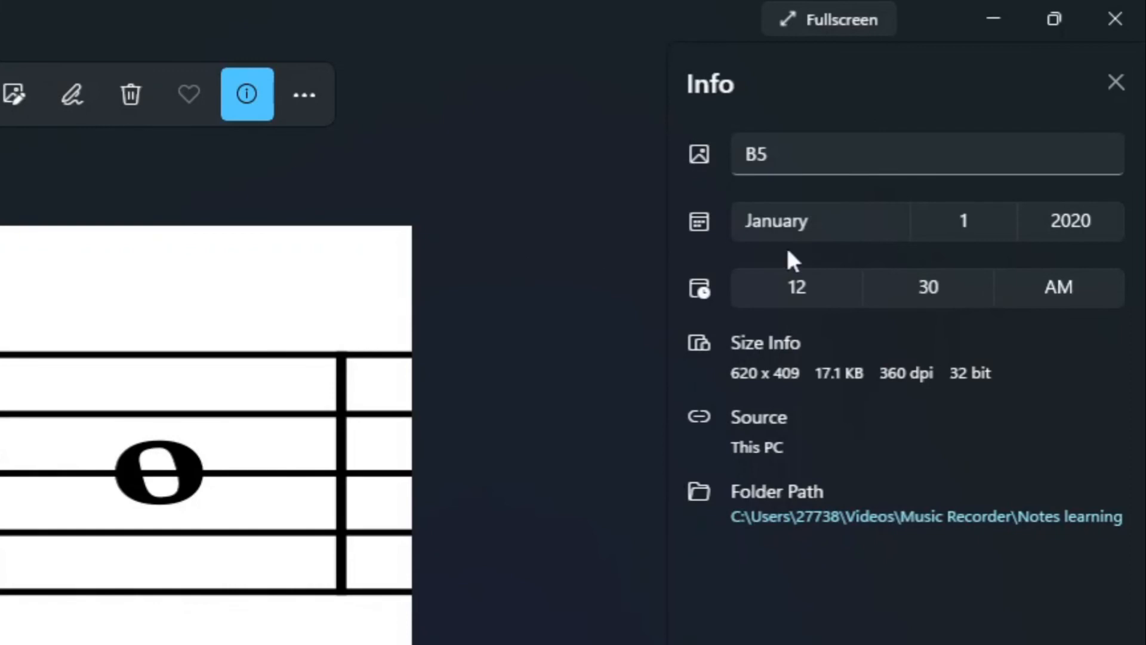
{"action": "mouse_move", "coordinate": [610, 242]}
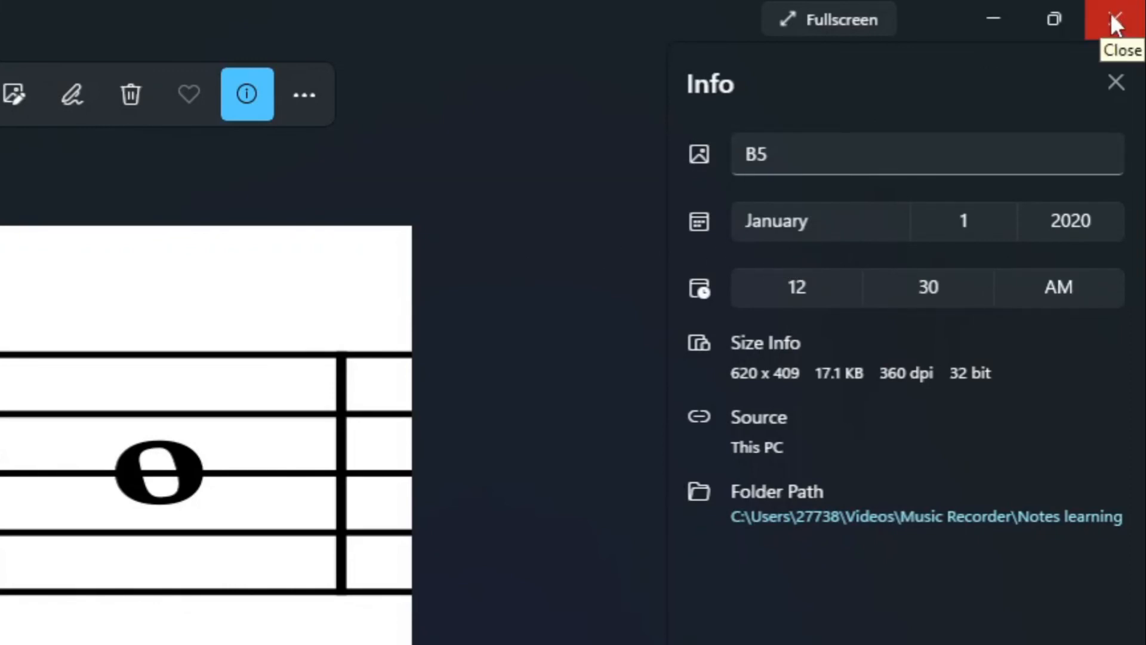
Close Photos, returning to File Explorer where B5.png shows 1/1/2020 12:30 AM
{"action": "left_click", "coordinate": [1115, 19]}
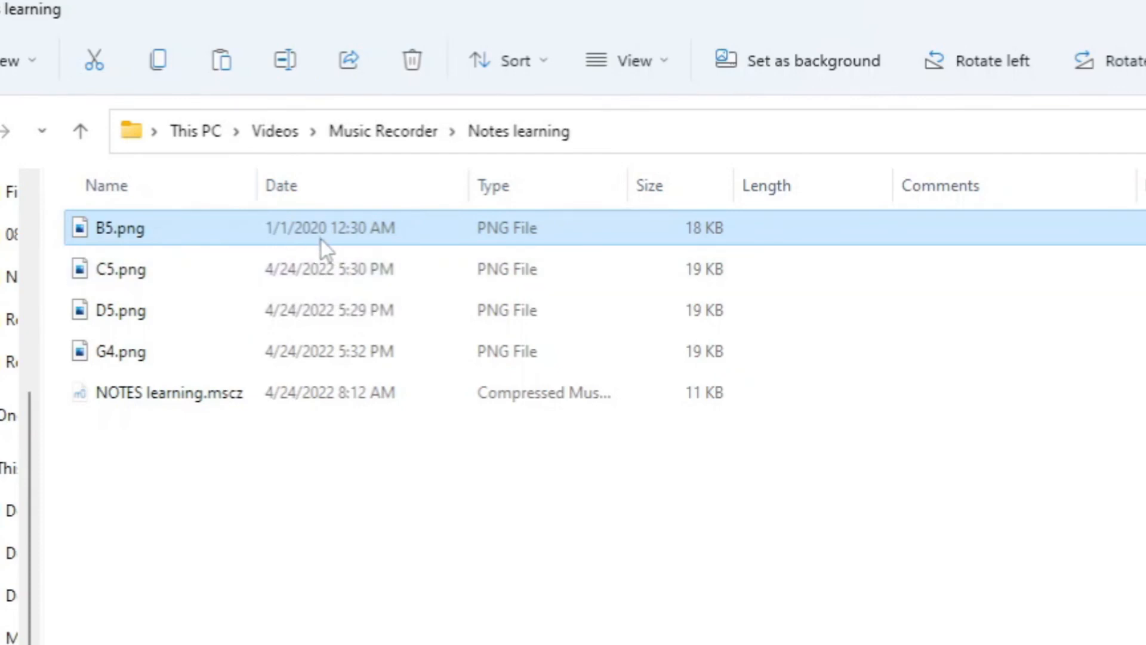
{"action": "mouse_move", "coordinate": [357, 254]}
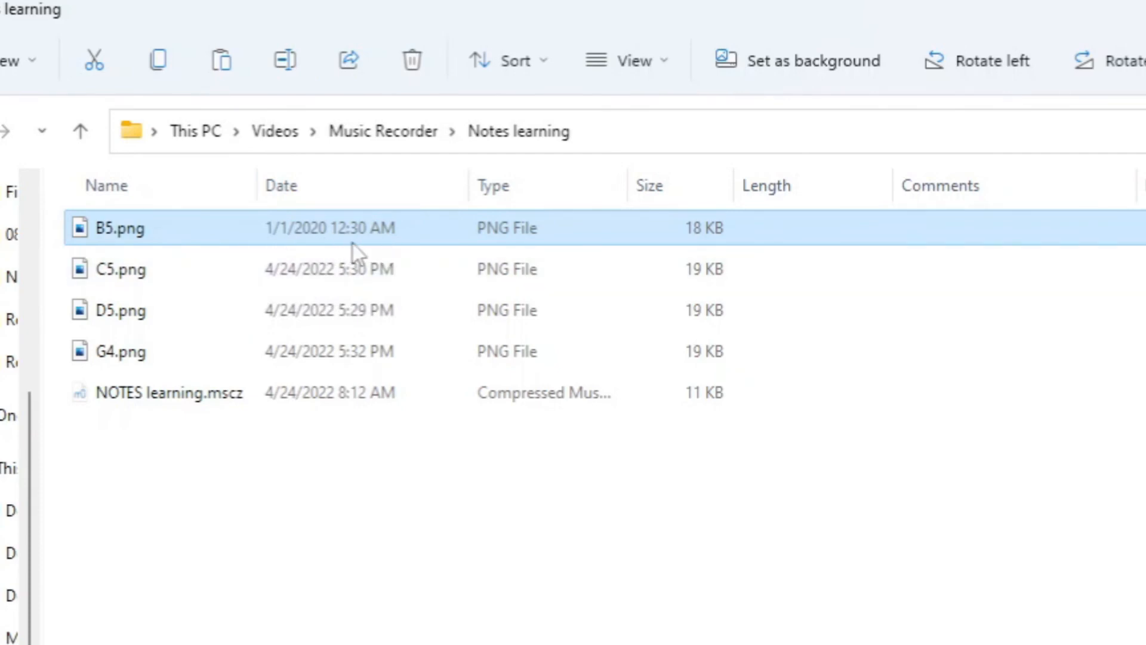